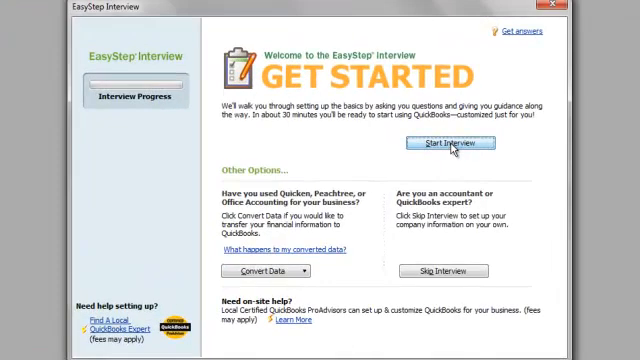
Start the interview and enter New Non-Profit Organization's name, tax ID, address and contact details.
click(464, 143)
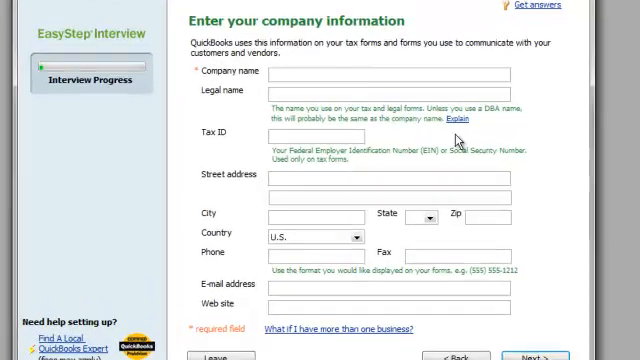
text(New No)
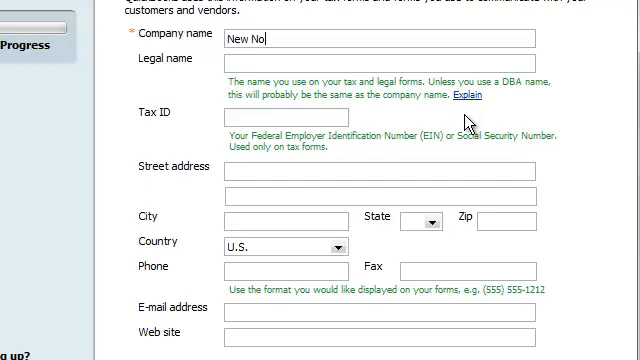
text(n-Profit Organizatio)
click(380, 312)
text(new@)
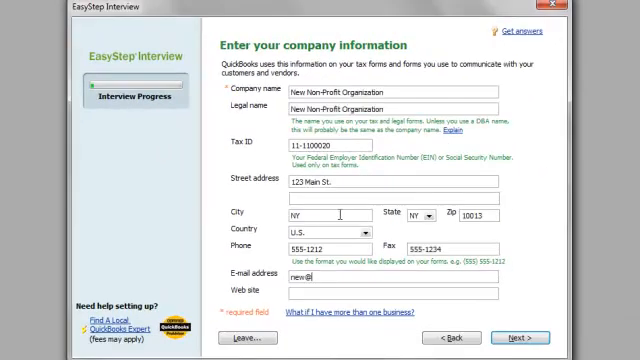
text(newmo)
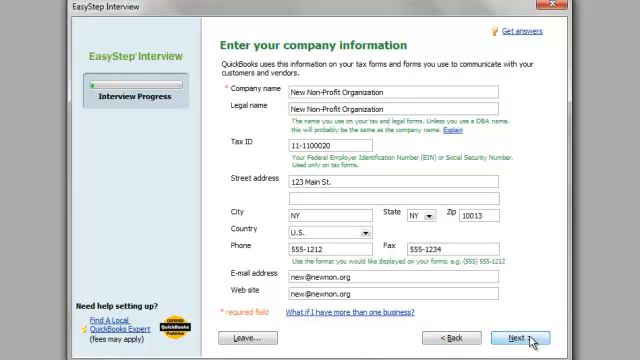
Choose Non-Profit as organization type, keep a January fiscal year start, and enter an admin password.
click(517, 335)
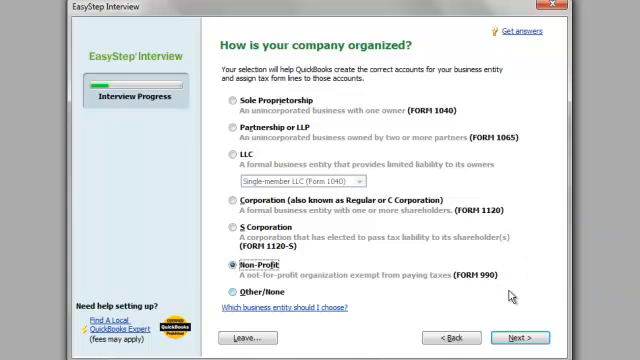
click(525, 337)
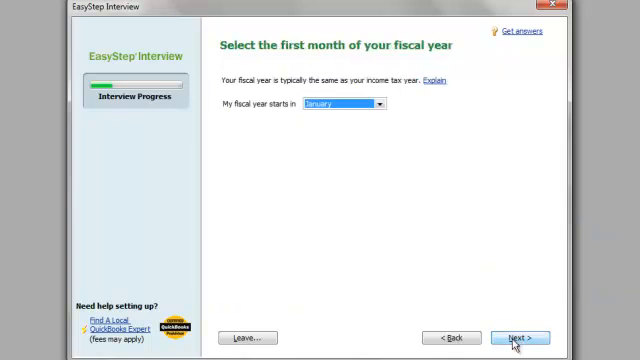
click(523, 335)
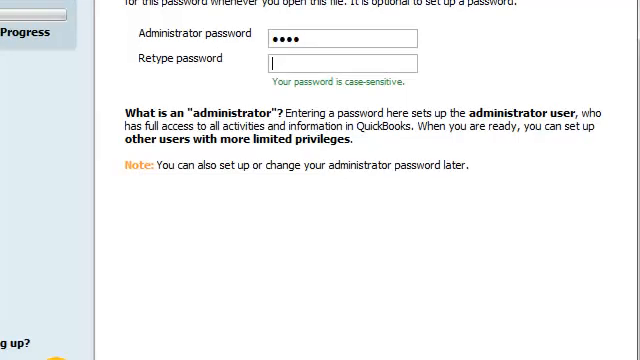
text(••••)
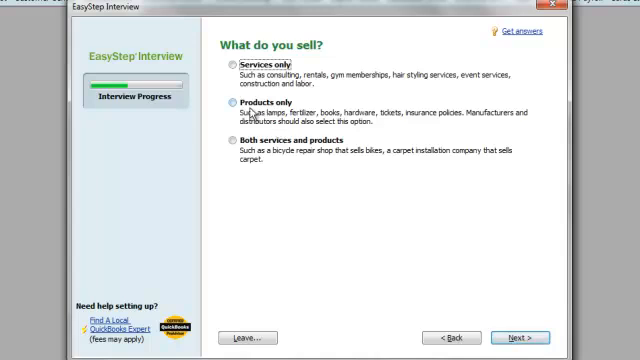
mouse_move(230, 146)
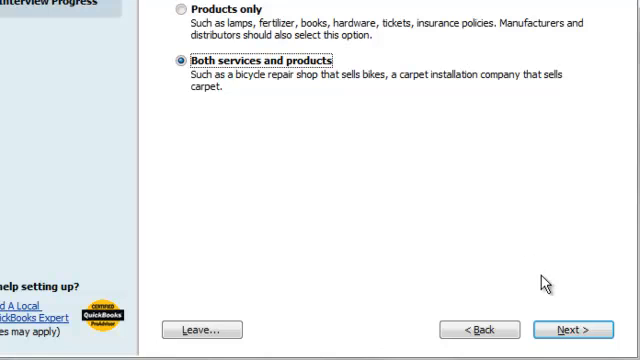
mouse_move(574, 329)
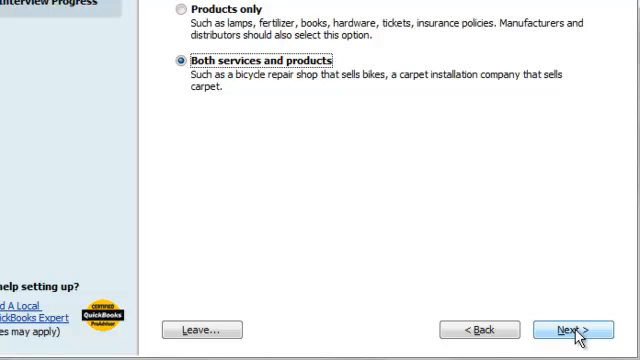
Record that both services and products are sold and answer Yes to charging sales tax.
click(572, 328)
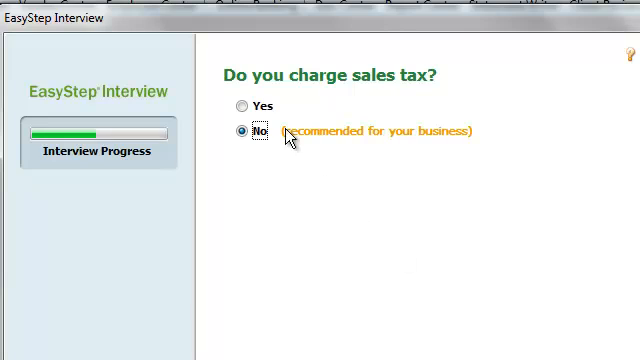
click(238, 107)
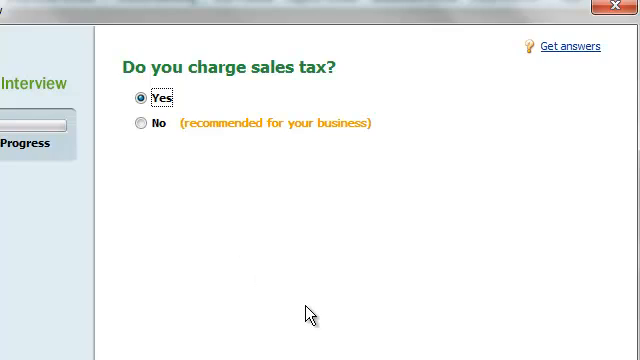
mouse_move(474, 345)
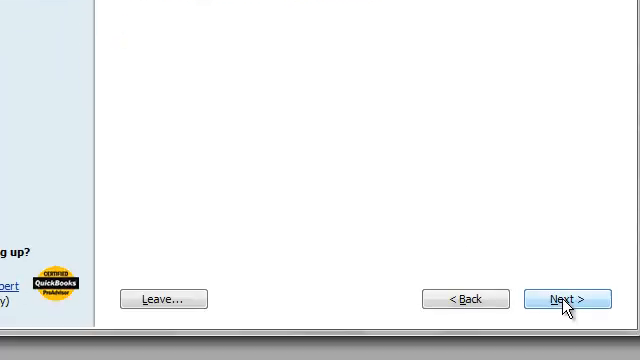
click(562, 298)
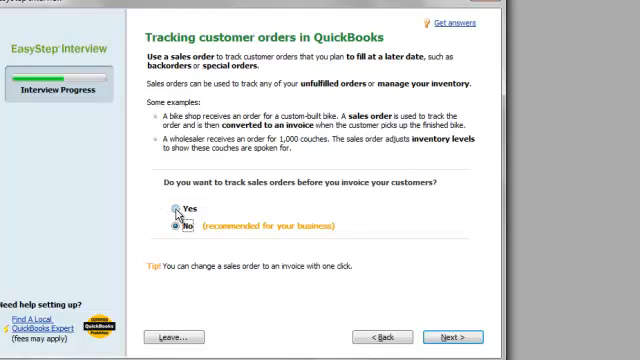
Answer the sales orders question, choose no inventory, and record W-2 employees plus 1099 contractors.
click(177, 209)
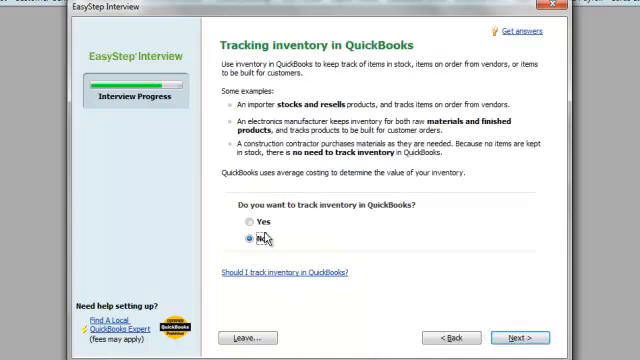
click(249, 221)
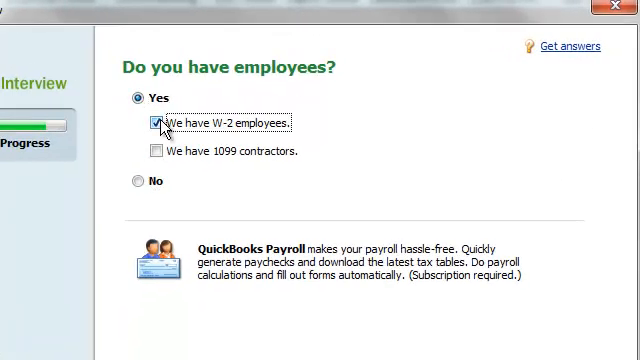
click(154, 151)
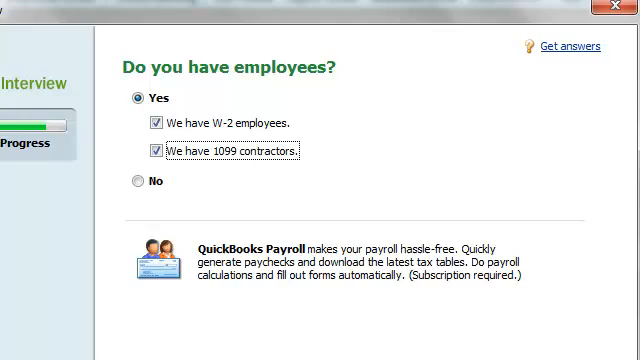
click(565, 326)
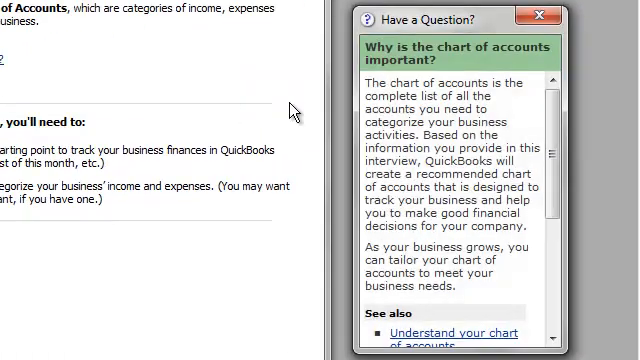
Scroll the chart of accounts page to read why the chart of accounts matters.
scroll(down, 3)
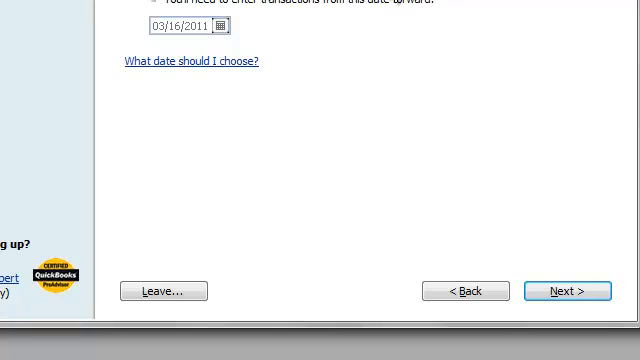
mouse_move(584, 238)
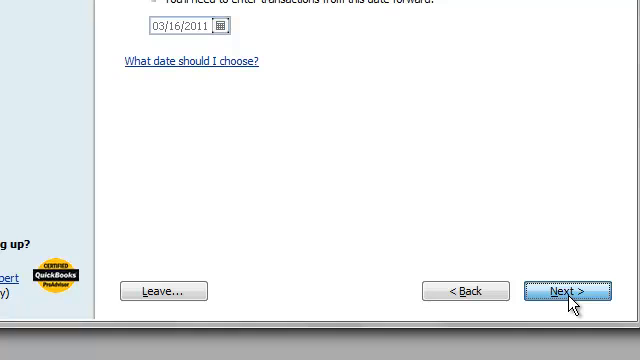
Accept the 03/16/2011 start date and continue to the income and expense account review.
click(566, 290)
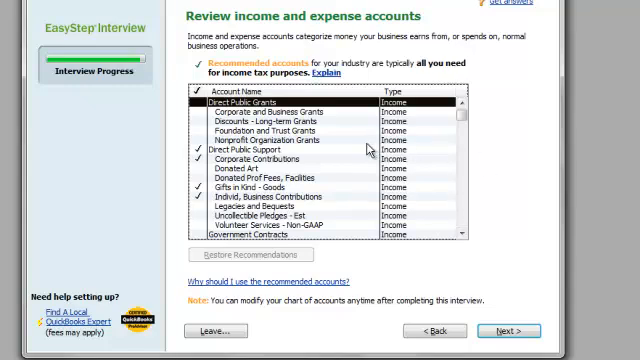
Scroll the recommended account list to add Rev Released from Restrictions and other accounts.
scroll(down, 3)
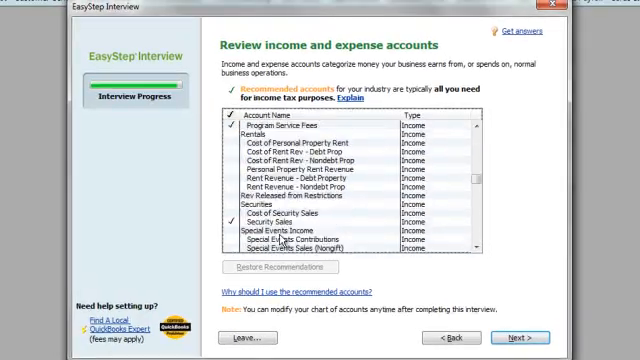
scroll(down, 3)
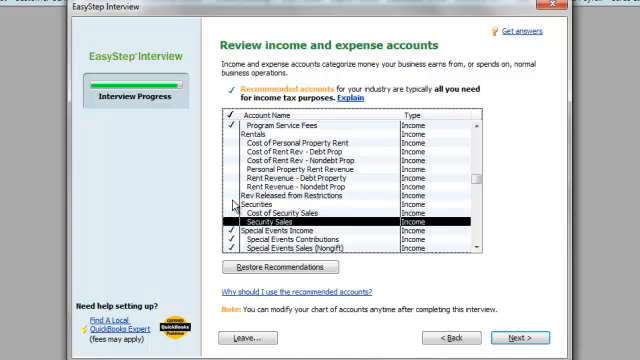
scroll(up, 3)
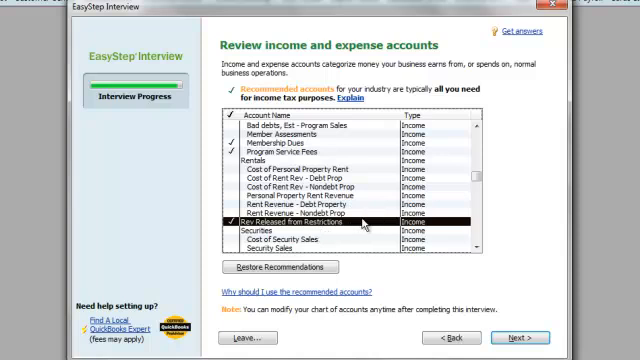
scroll(up, 3)
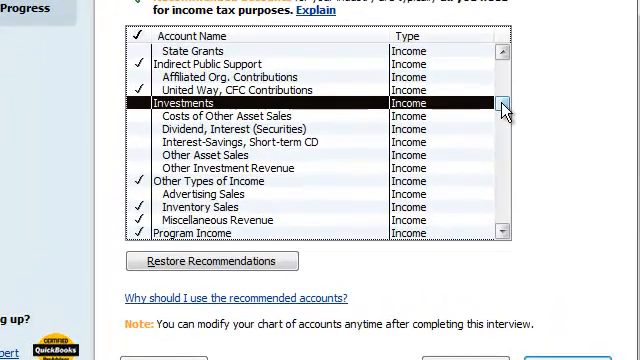
scroll(down, 3)
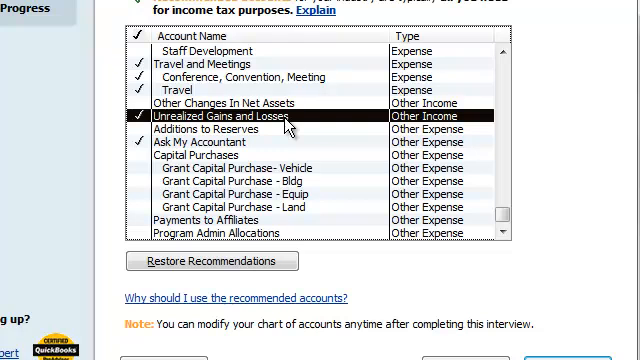
mouse_move(426, 312)
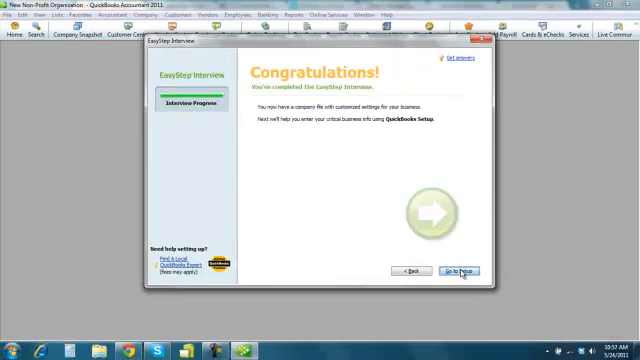
mouse_move(465, 272)
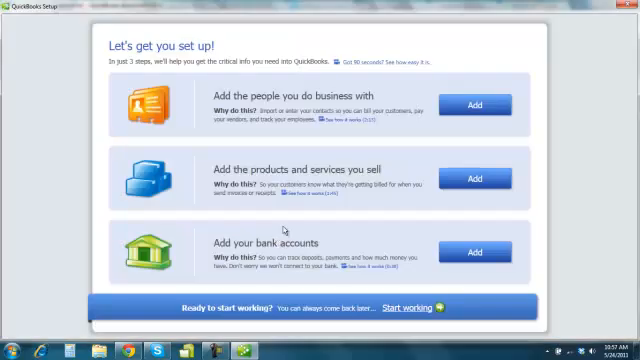
mouse_move(446, 310)
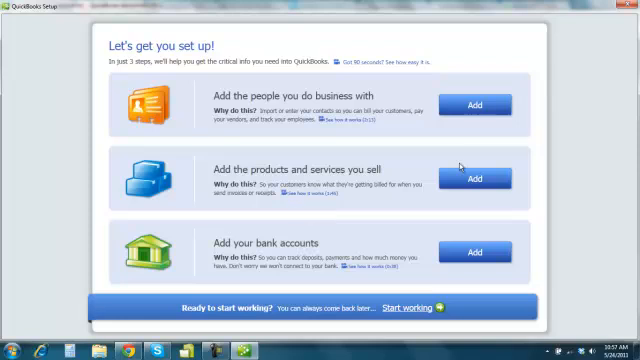
mouse_move(483, 250)
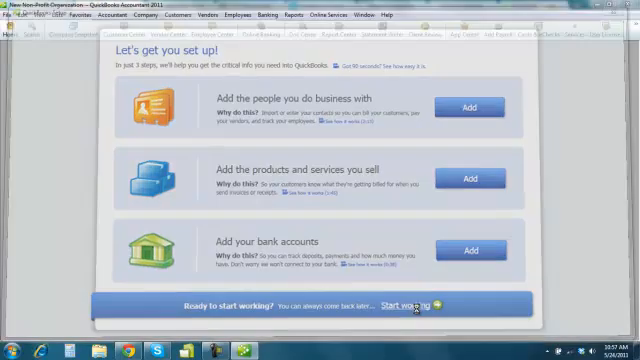
Finish the interview and skip the setup steps with Start working.
click(405, 306)
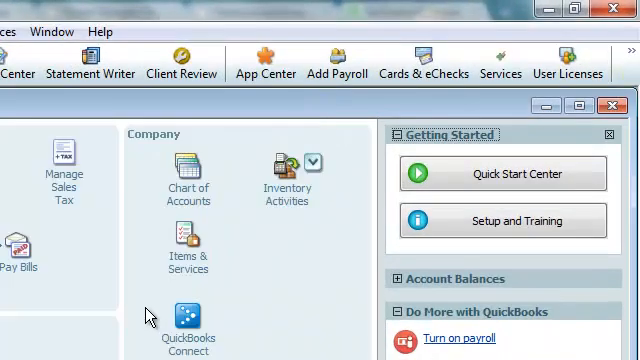
mouse_move(188, 175)
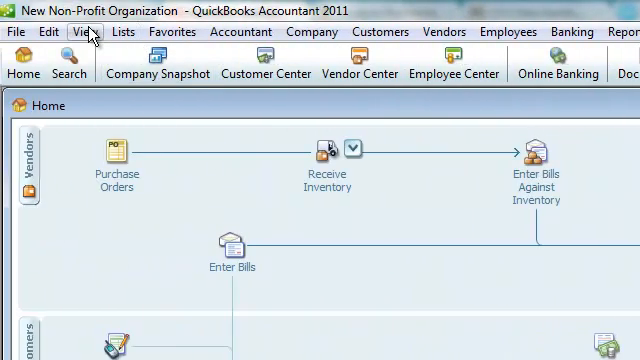
Show the open window list from the View menu and open the Chart of Accounts.
click(83, 31)
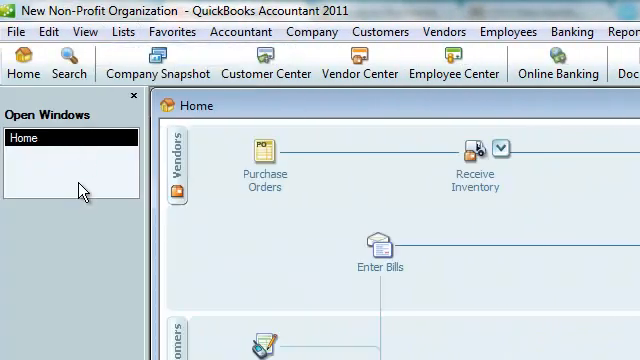
click(78, 31)
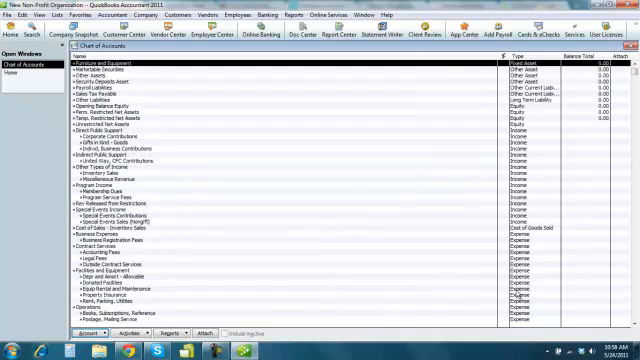
Scroll the Chart of Accounts and start a new Bank-type account.
scroll(down, 3)
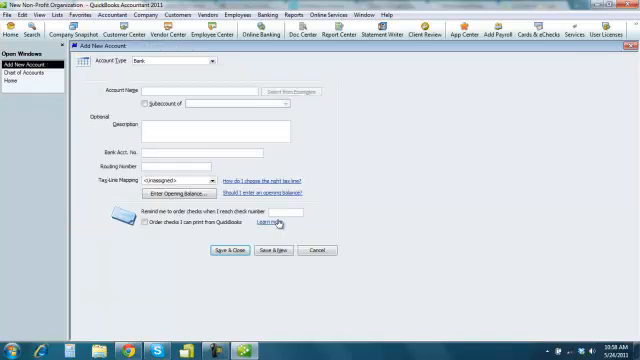
Name the new bank account 'Checking' and review its tax-line mapping choices.
text(Checking)
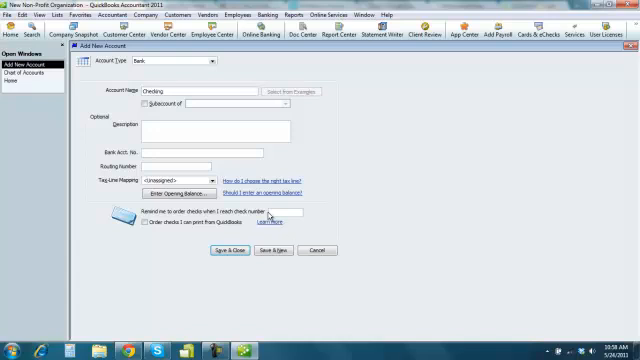
click(226, 180)
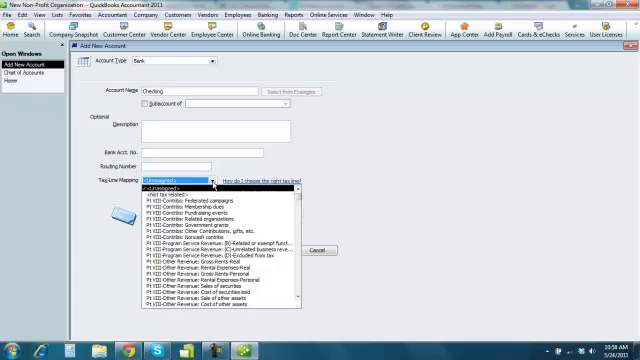
scroll(down, 3)
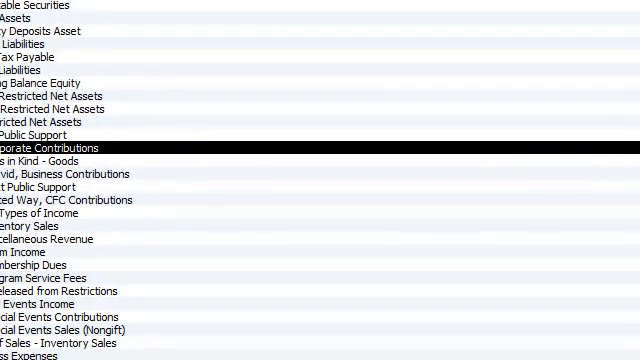
Open the shortcut menu of actions for the Corporate Contributions account.
right_click(50, 148)
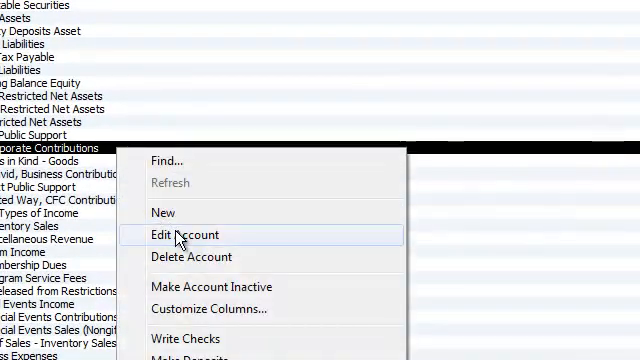